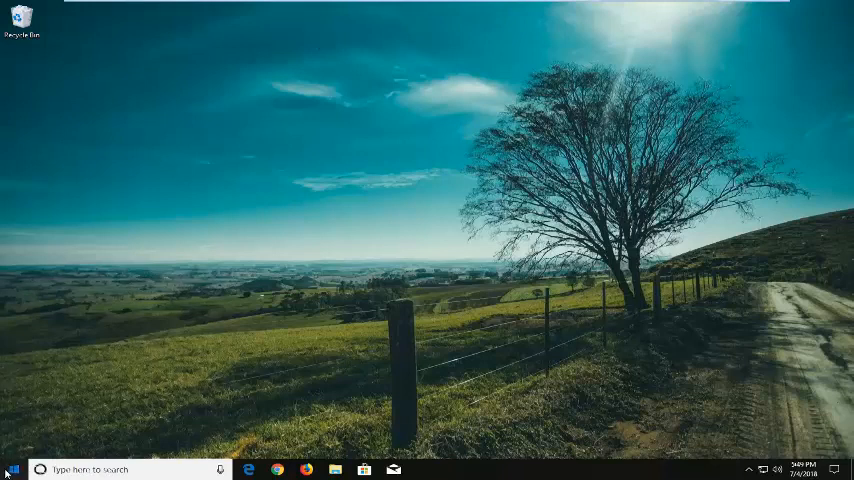
Search the Start menu for cmd and run Command Prompt as administrator, approving UAC
click(11, 470)
text(cmd)
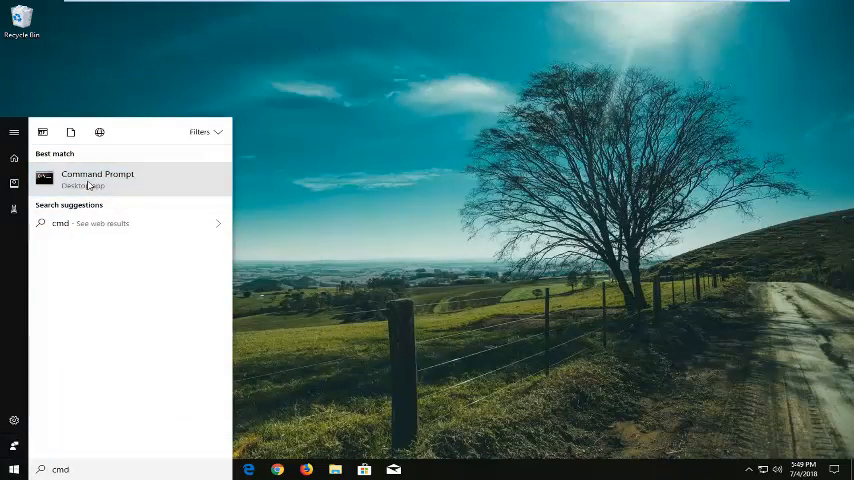
right_click(97, 178)
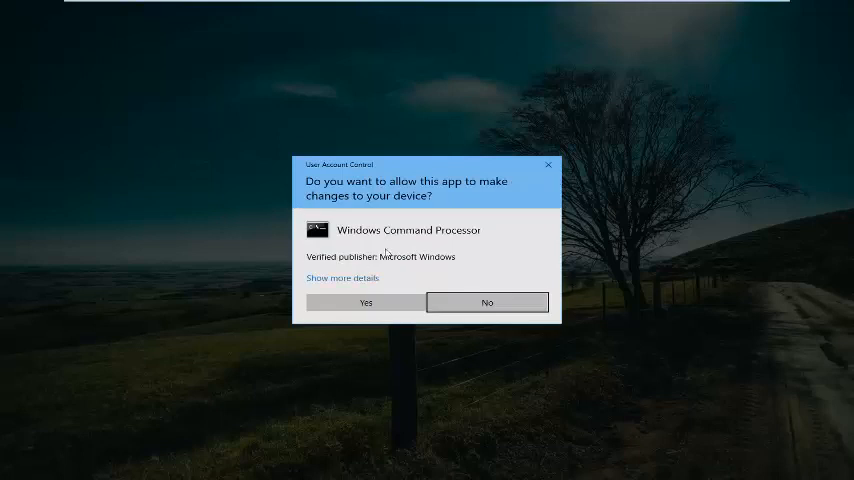
click(365, 302)
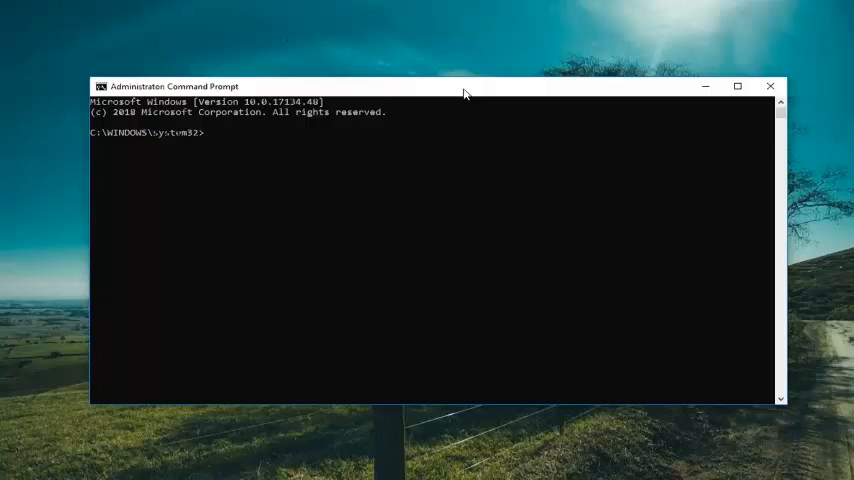
Enter chkntfs /X D: at the administrator prompt to exclude drive D: from boot checks
text(chk)
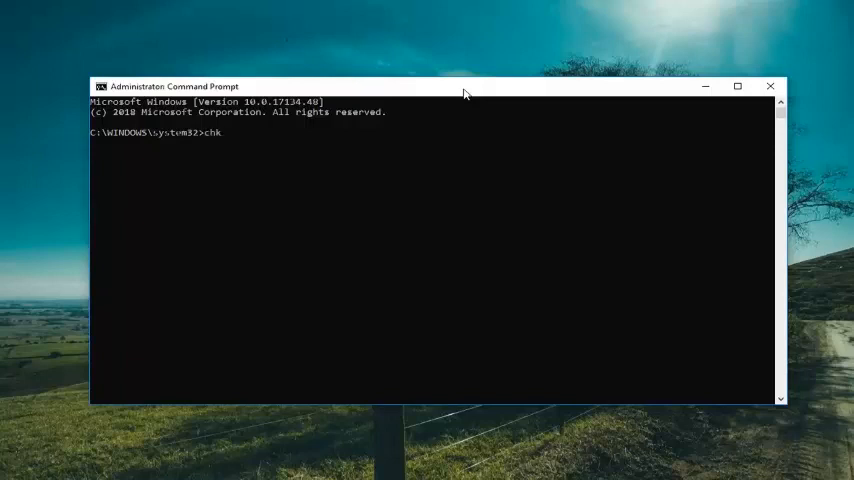
text(ntfs)
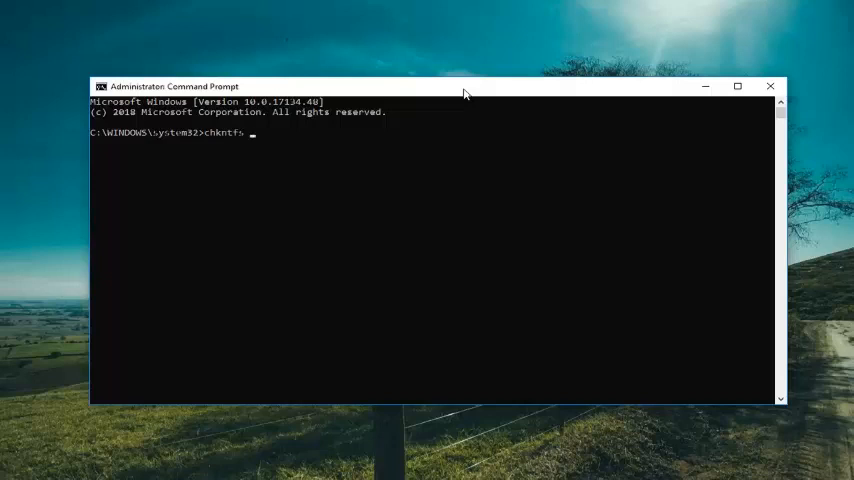
text(/X)
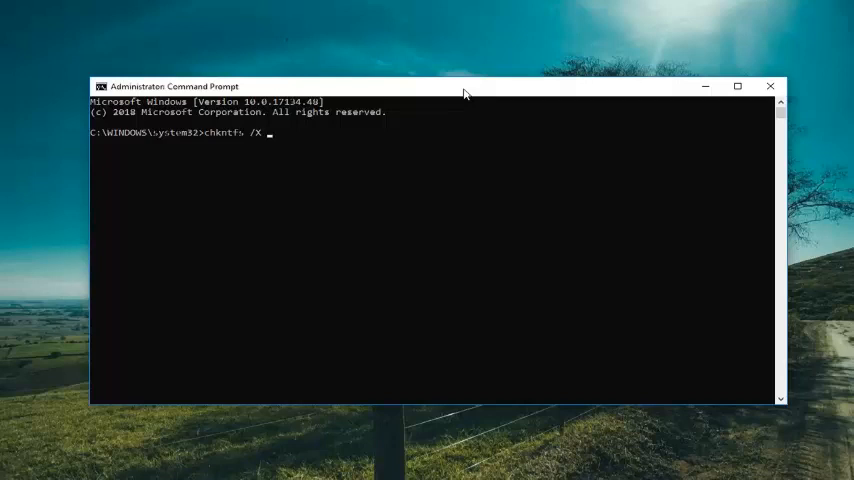
text(D)
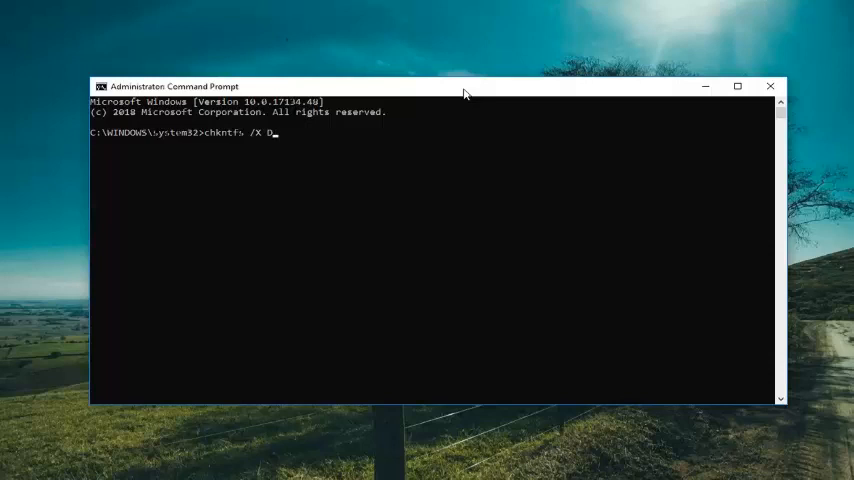
text(:)
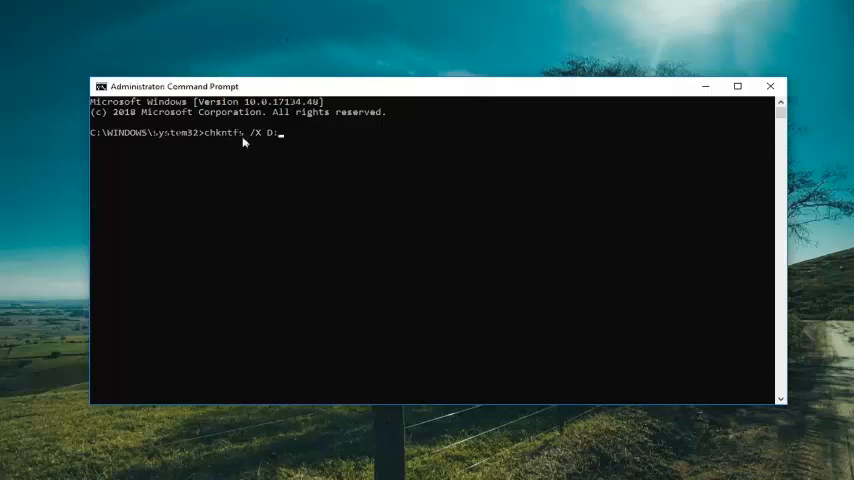
mouse_move(263, 146)
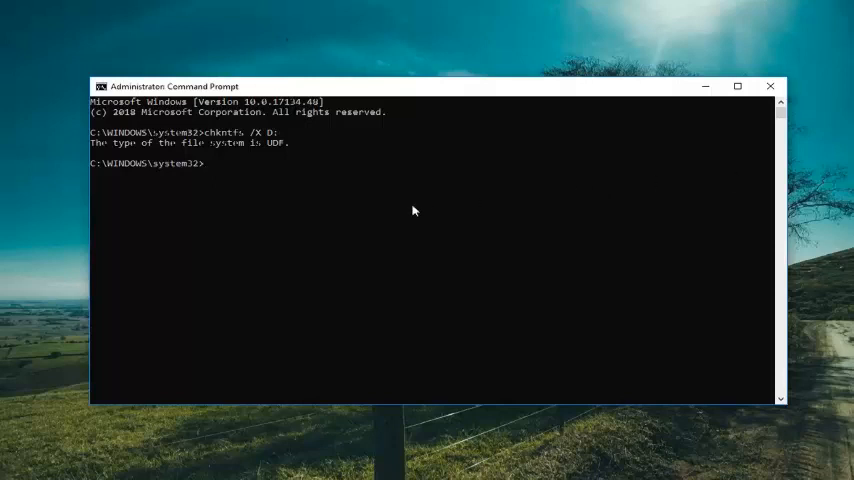
Enter chkdsk /f D: to check and fix drive D:
text(chkdsk /f)
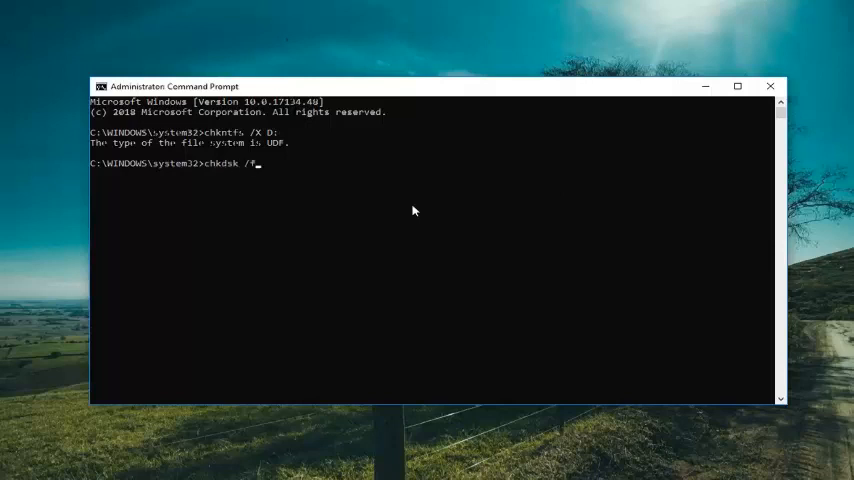
text(D:)
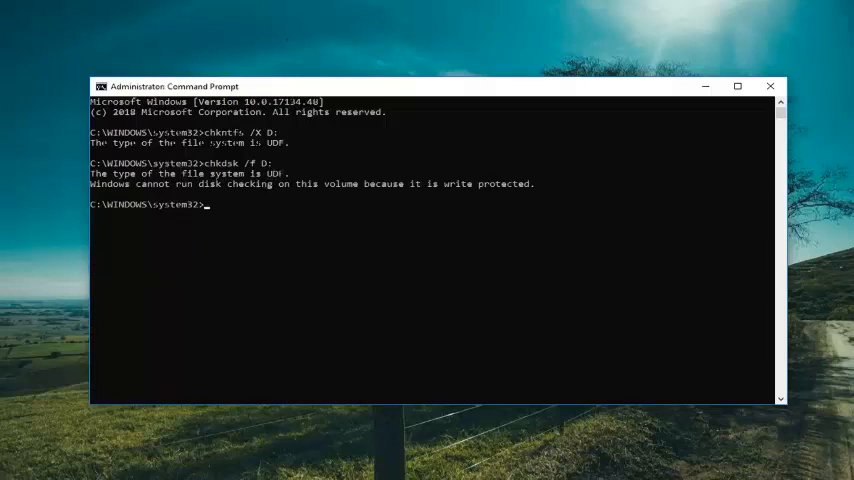
mouse_move(367, 196)
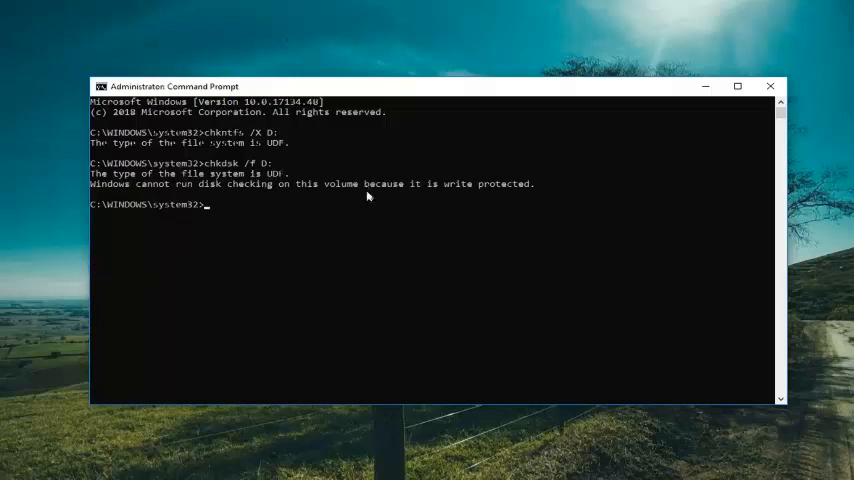
mouse_move(213, 286)
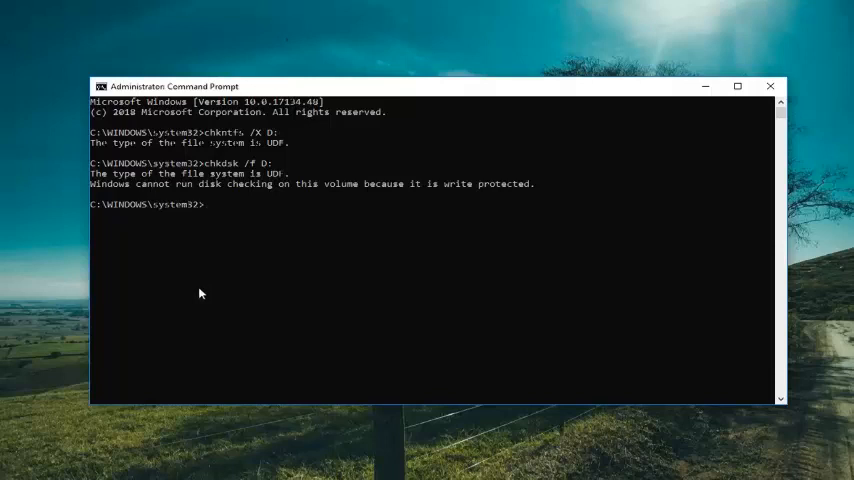
mouse_move(352, 267)
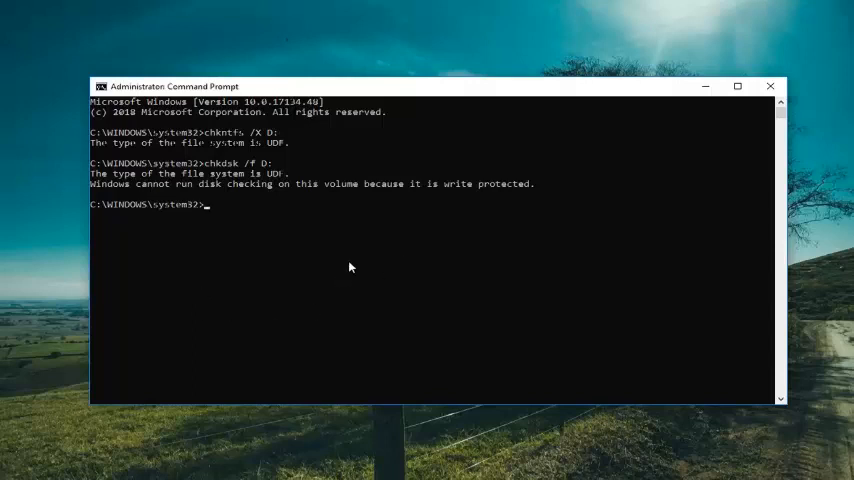
mouse_move(421, 264)
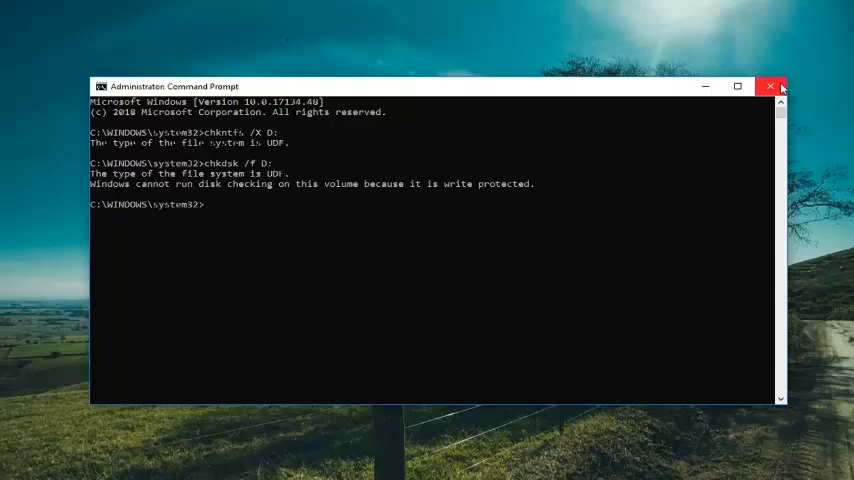
Close the Administrator: Command Prompt window
click(771, 86)
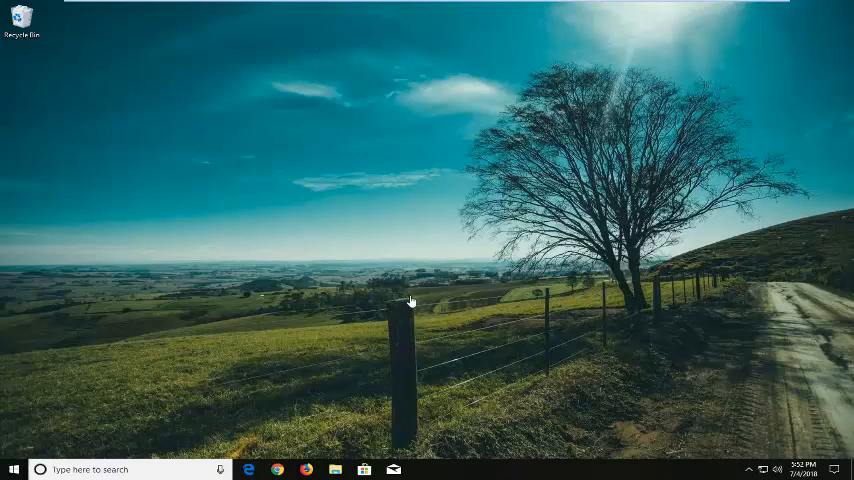
mouse_move(540, 258)
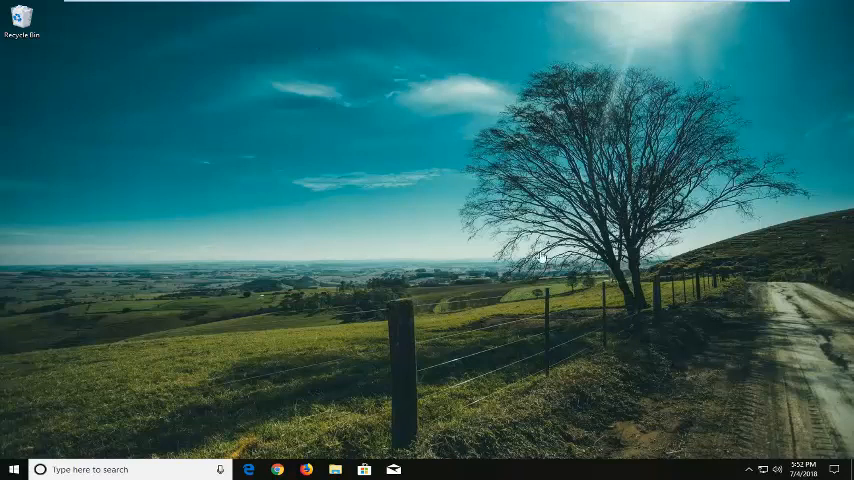